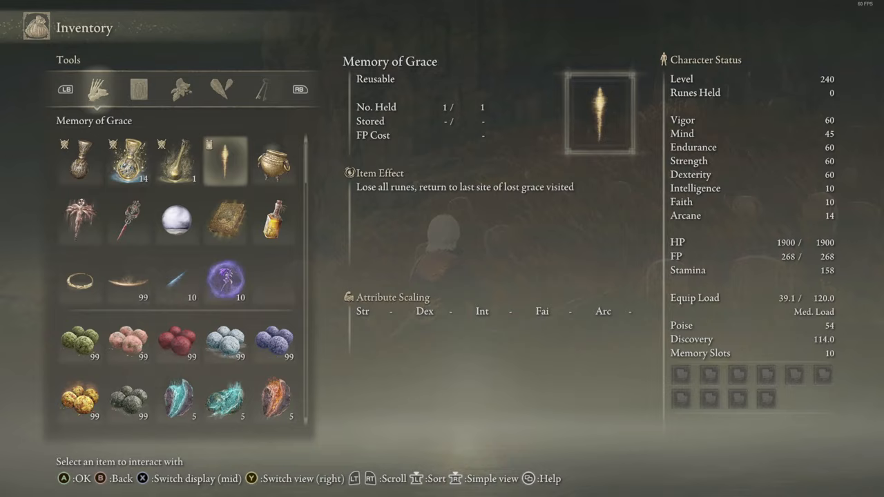
Step: Exit Elden Ring and return to its page in the Steam library
click(273, 161)
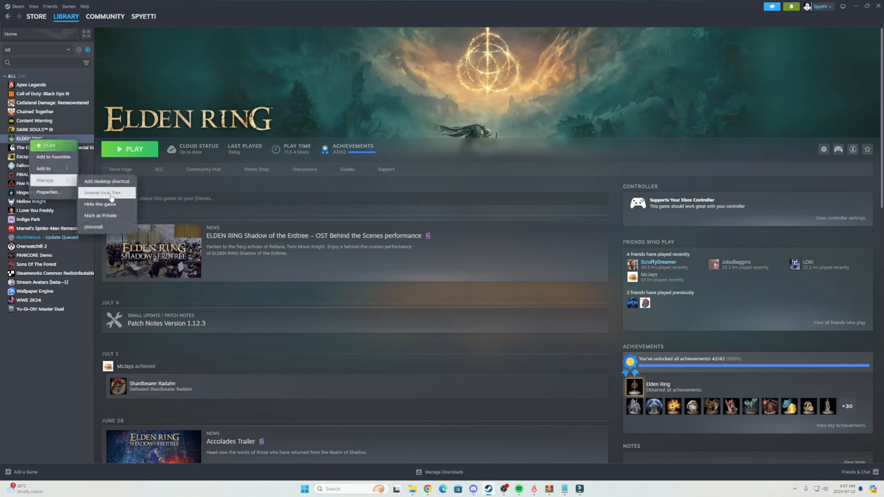
Step: Browse Elden Ring's local files to reach the Game installation folder
click(104, 192)
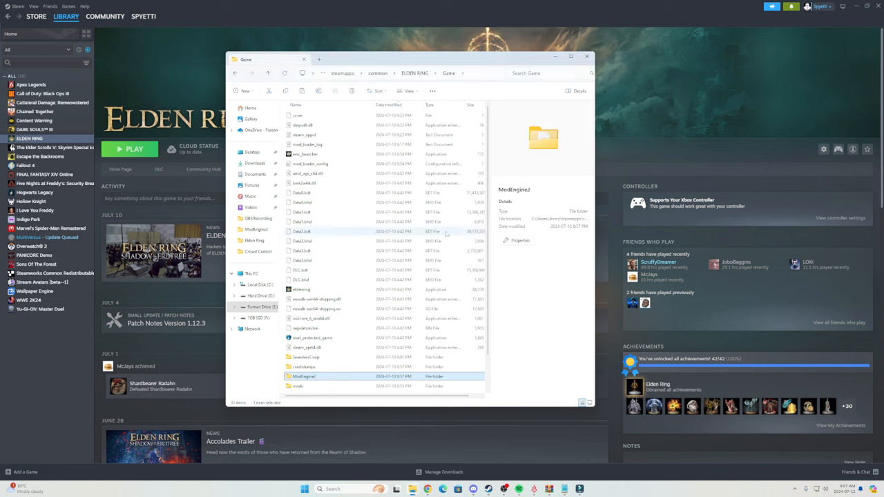
mouse_move(367, 287)
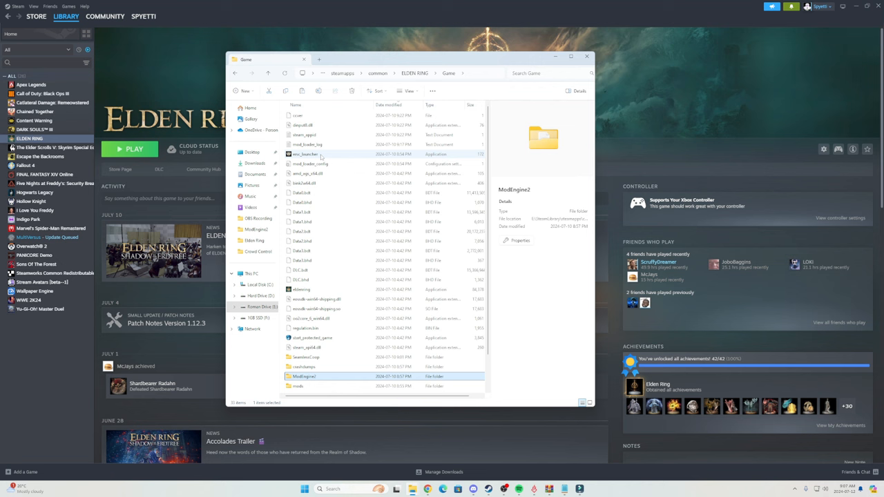
mouse_move(304, 153)
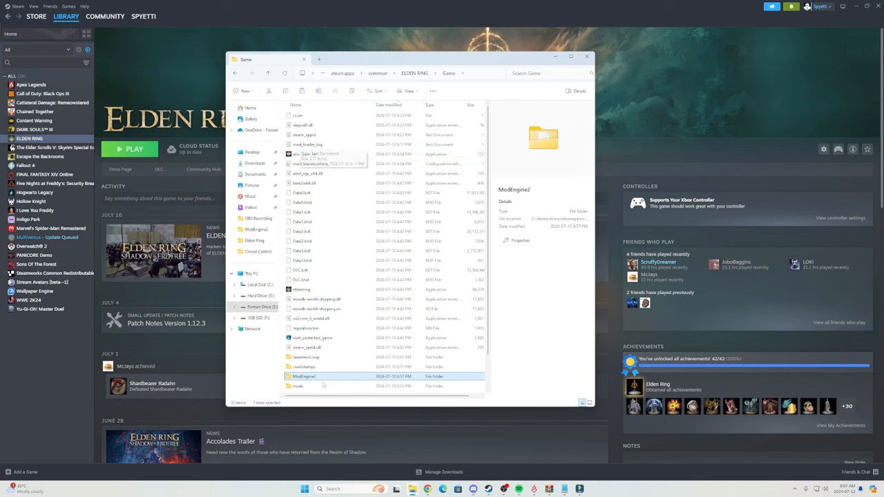
scroll(down, 3)
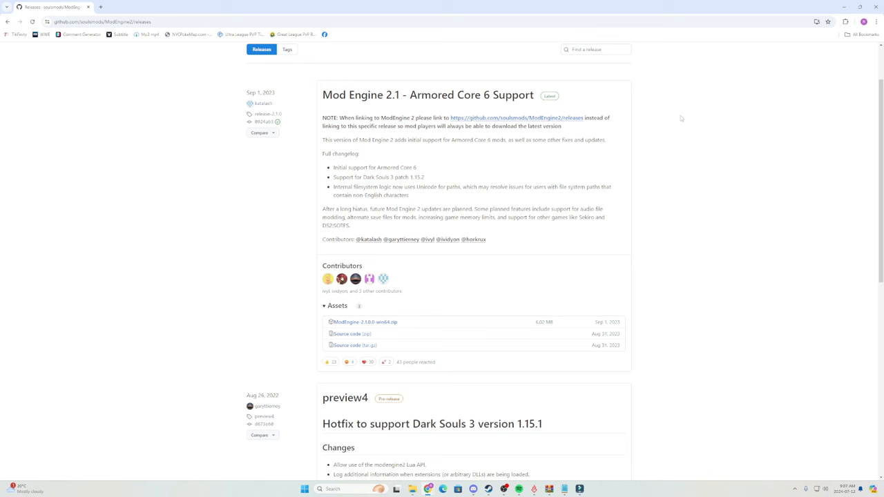
mouse_move(324, 116)
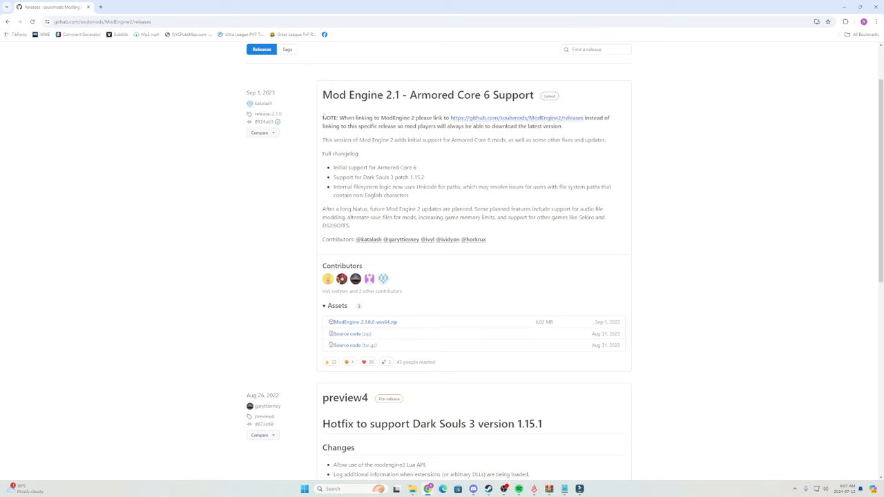
mouse_move(217, 341)
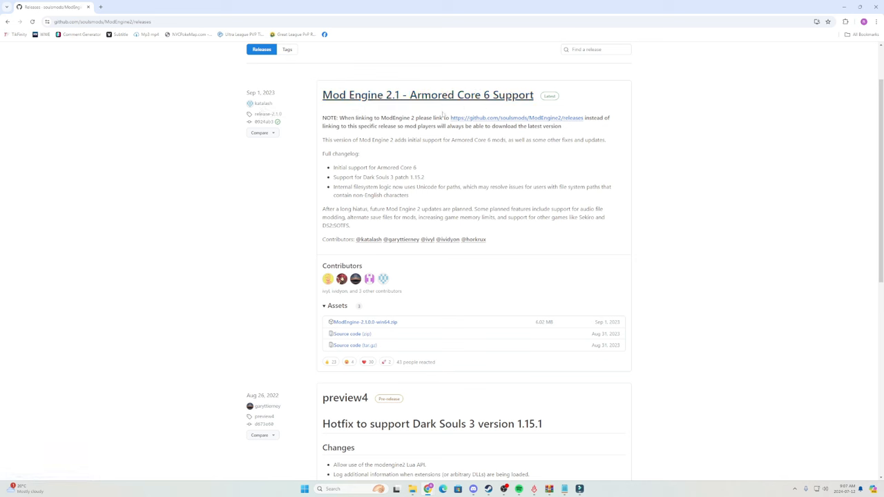
mouse_move(389, 335)
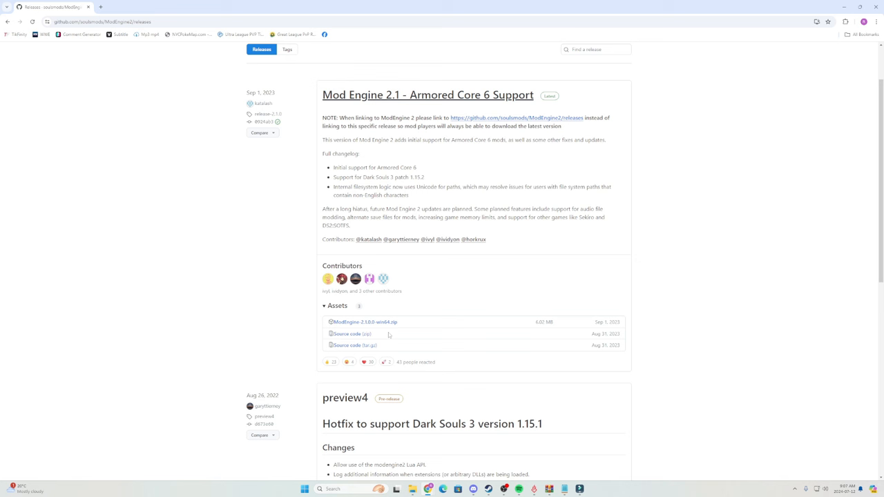
mouse_move(365, 322)
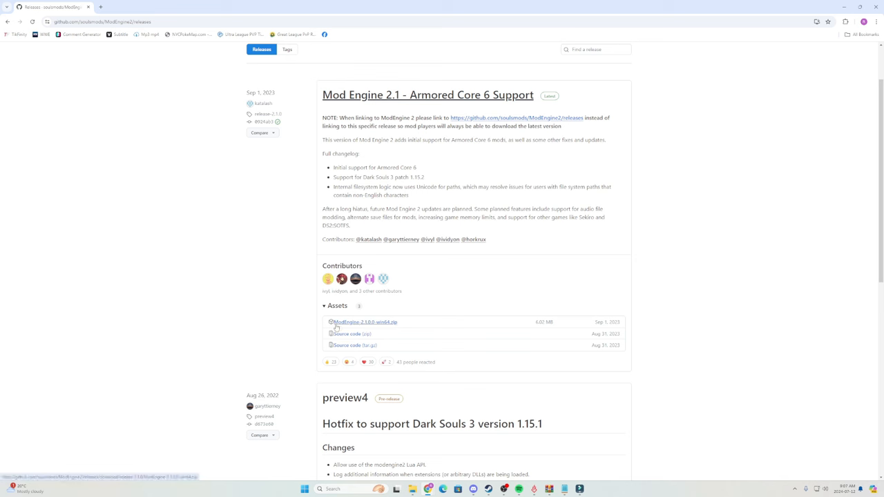
mouse_move(367, 328)
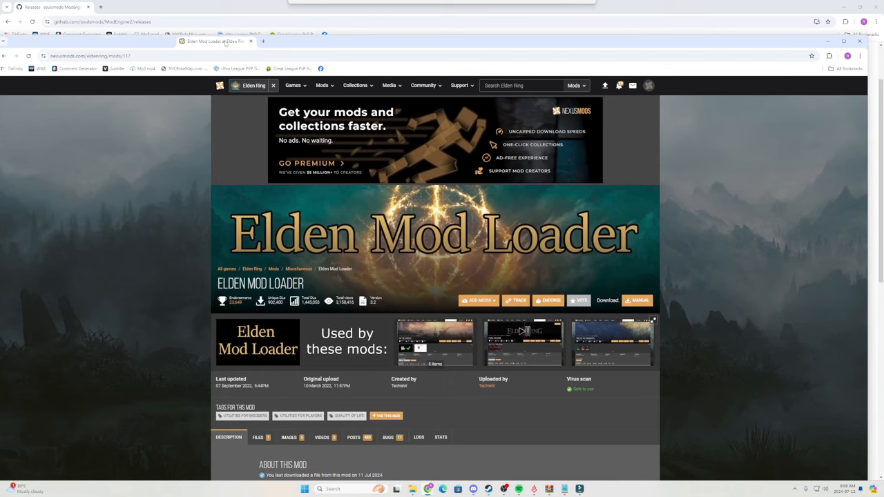
Step: Start a manual download of the main EldenModLoader 3.2 file from its Nexus Files list
scroll(down, 3)
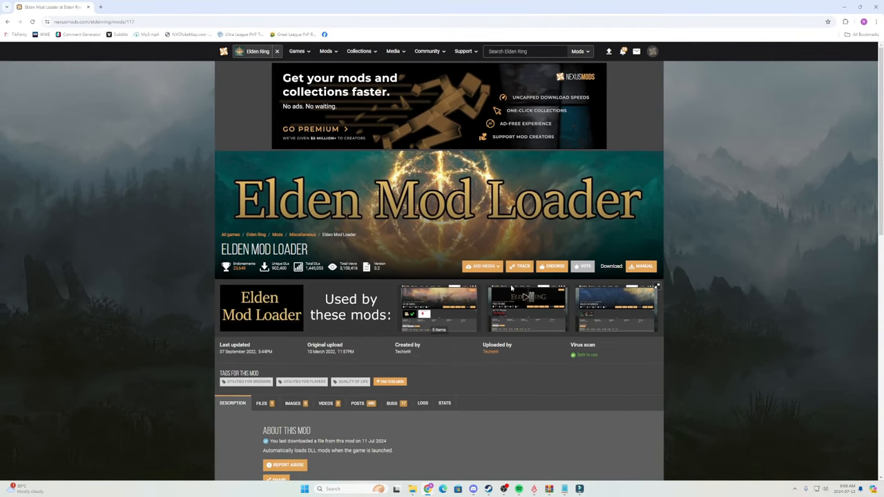
click(261, 403)
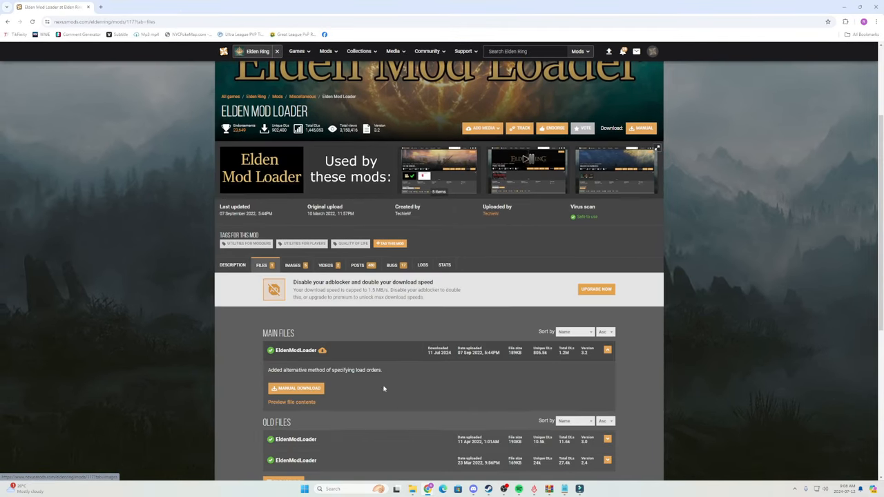
scroll(down, 3)
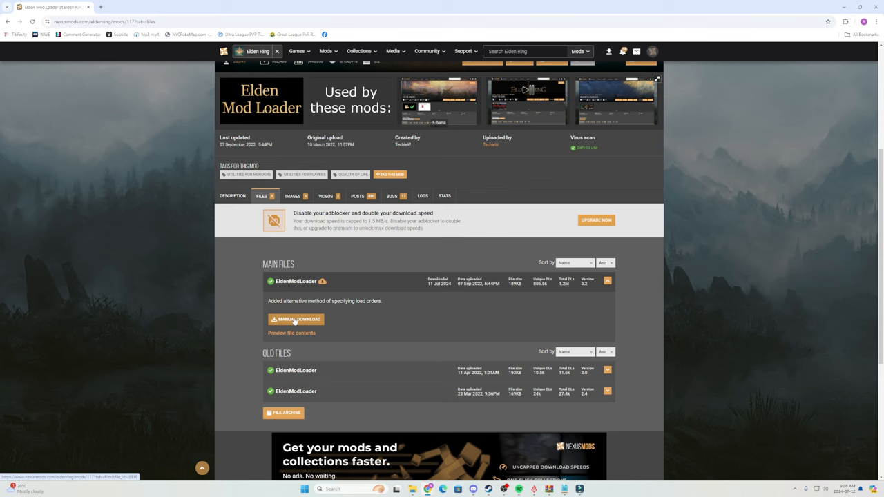
mouse_move(317, 330)
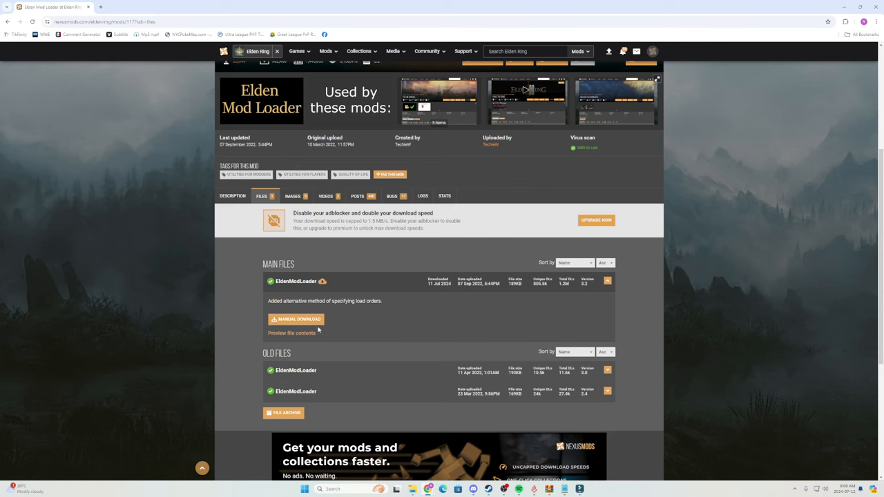
click(297, 319)
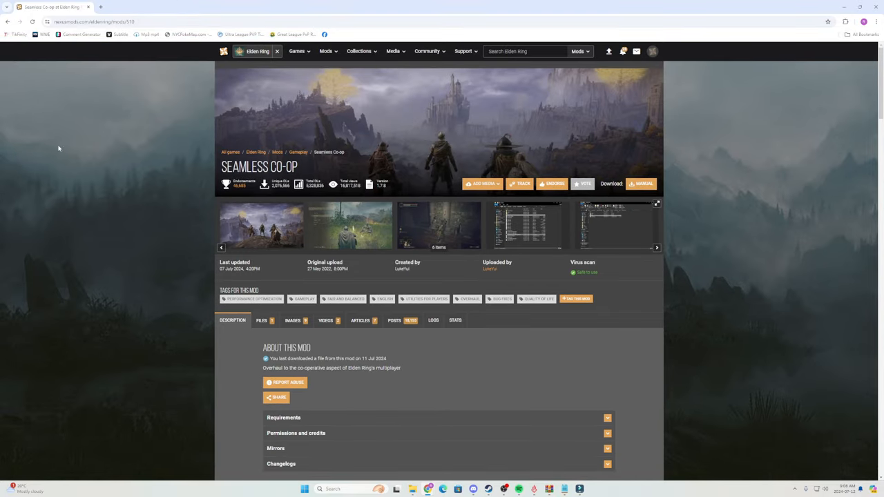
Step: Start a manual download of the Seamless Co-op v1.7.8 zip from its Nexus Files list
click(261, 320)
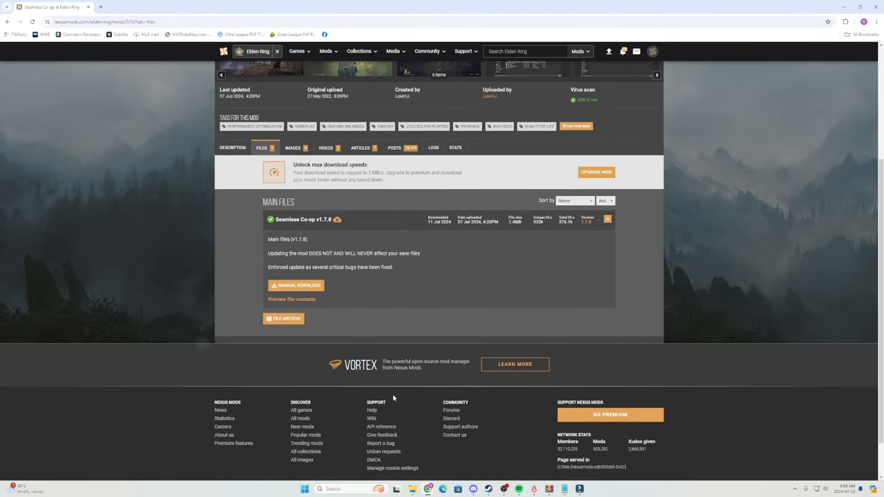
click(297, 285)
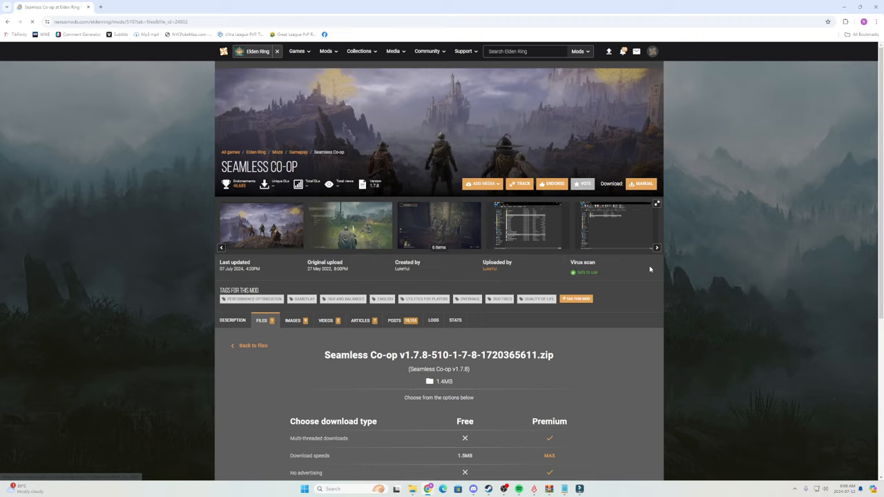
scroll(down, 3)
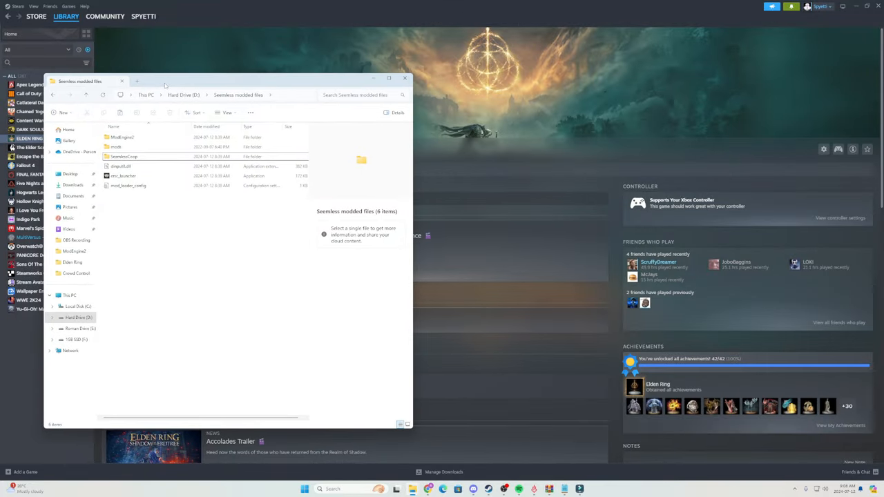
mouse_move(139, 239)
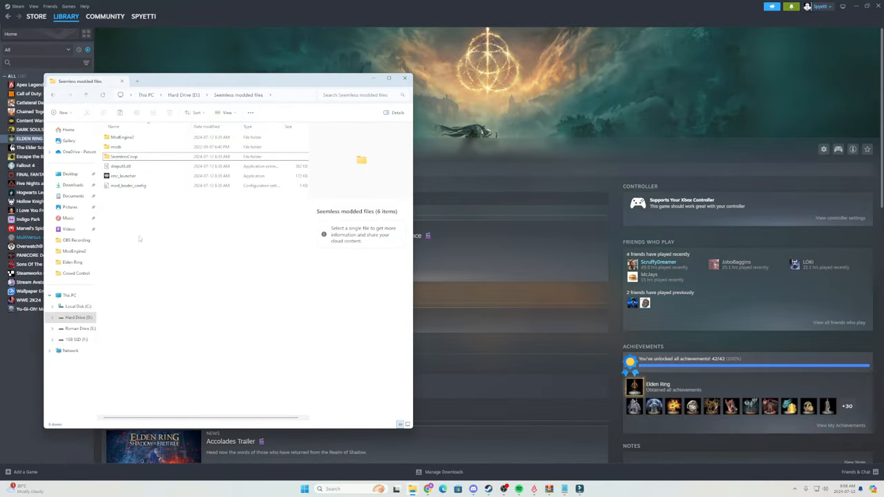
mouse_move(170, 251)
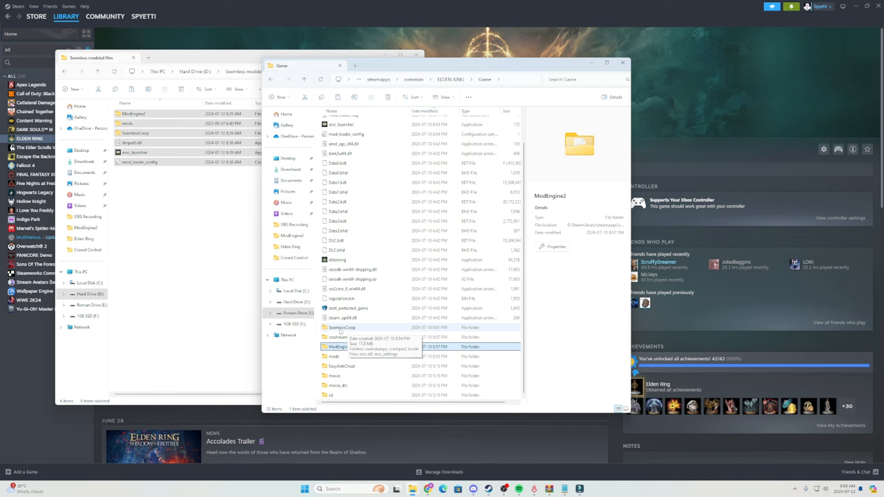
Step: Move ersc.dll and ersc_settings from SeamlessCoop into the Game folder's mods folder
double_click(342, 327)
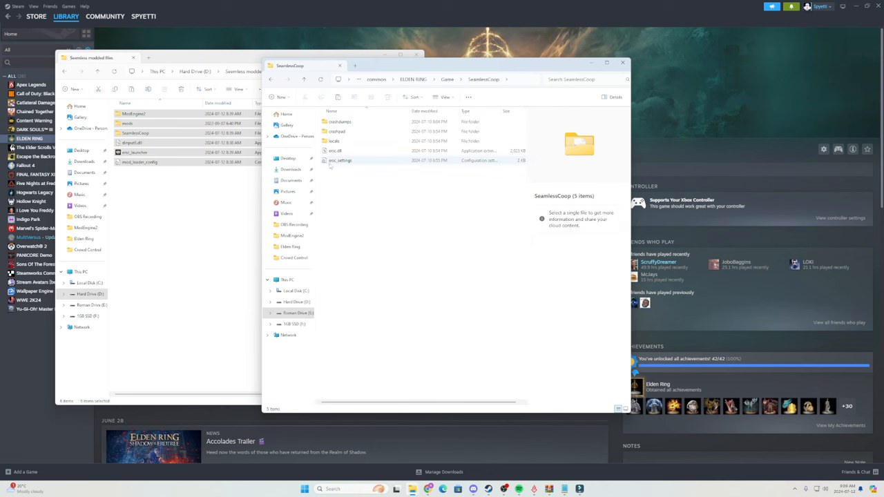
mouse_move(340, 160)
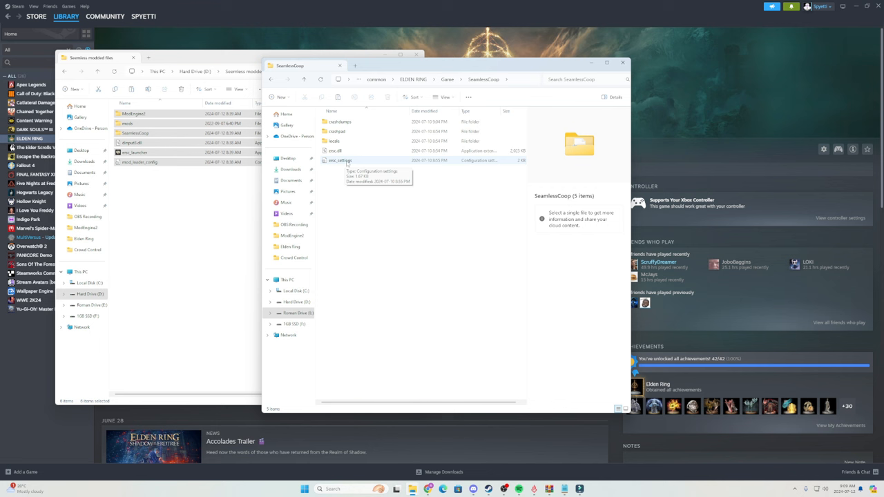
mouse_move(365, 202)
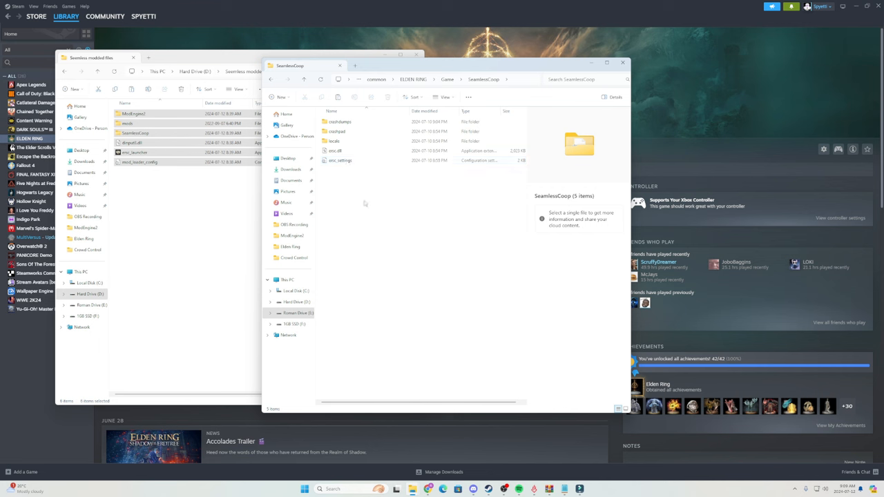
mouse_move(340, 188)
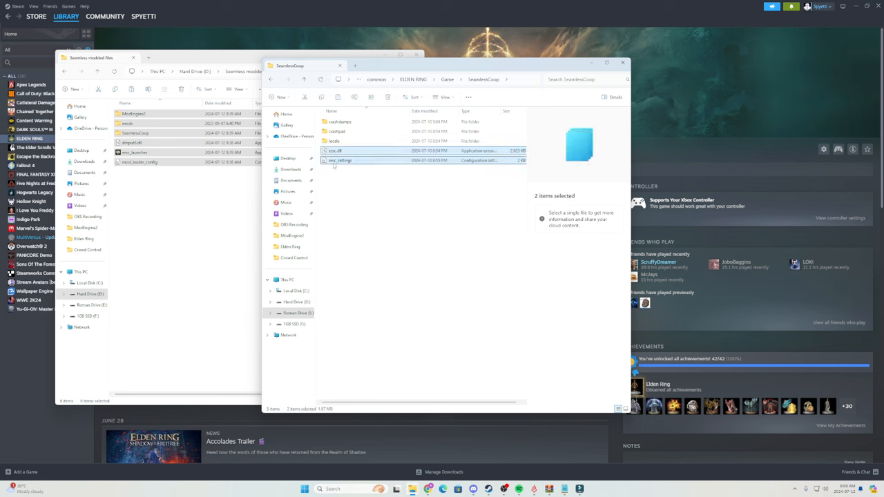
right_click(339, 159)
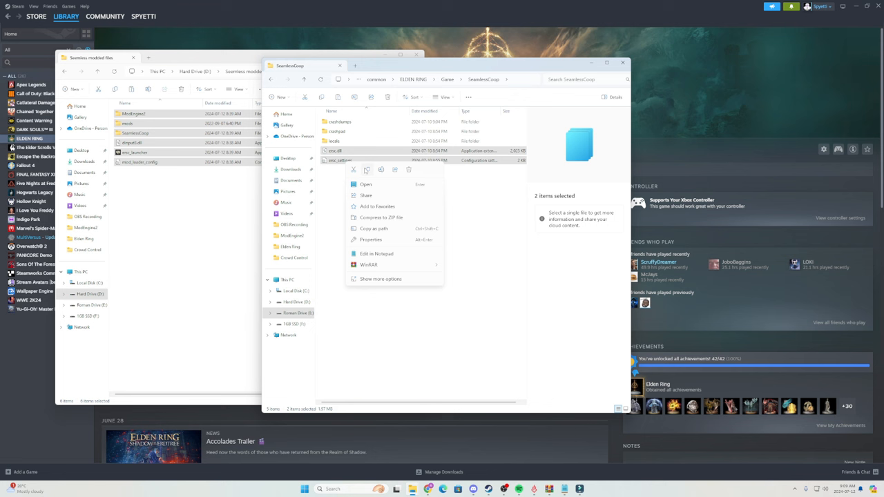
mouse_move(367, 170)
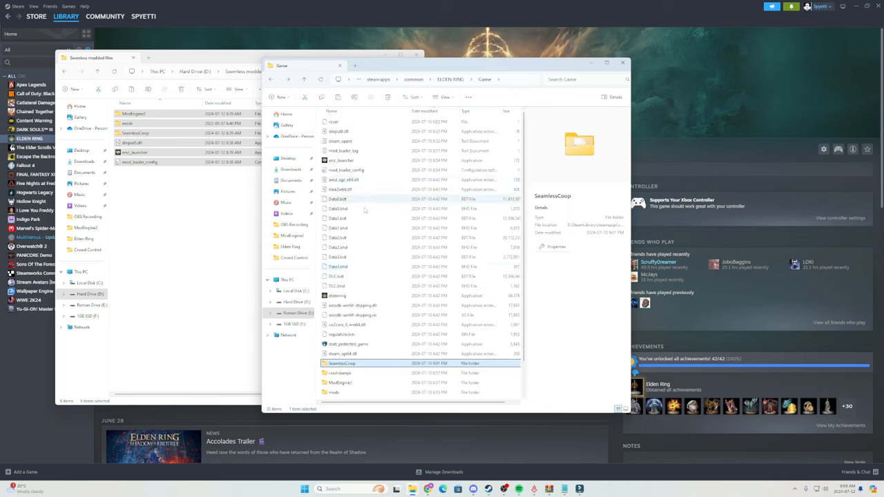
scroll(down, 3)
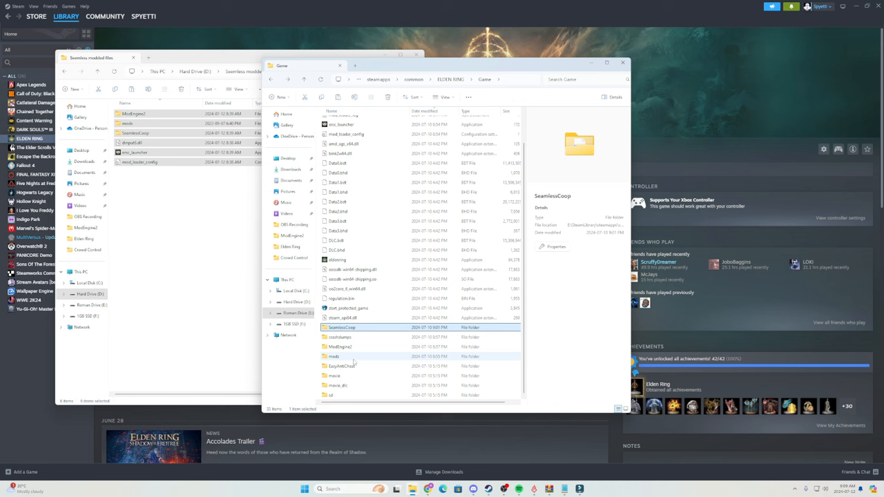
mouse_move(334, 357)
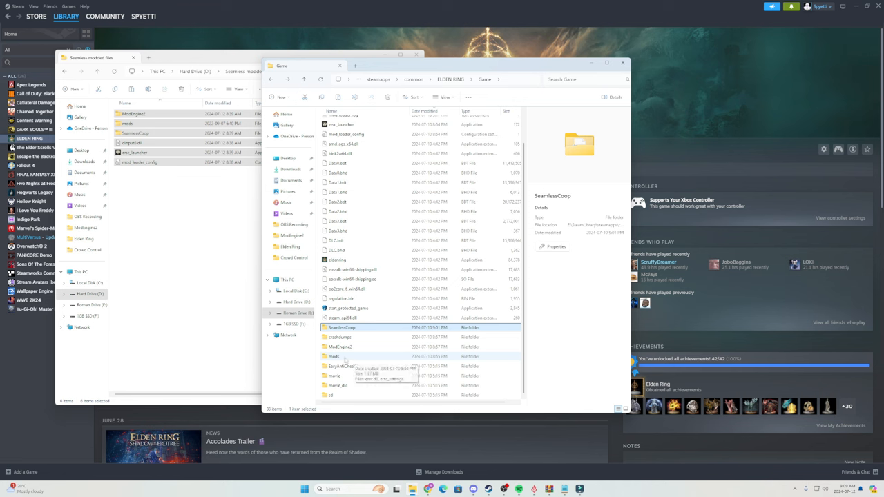
double_click(334, 356)
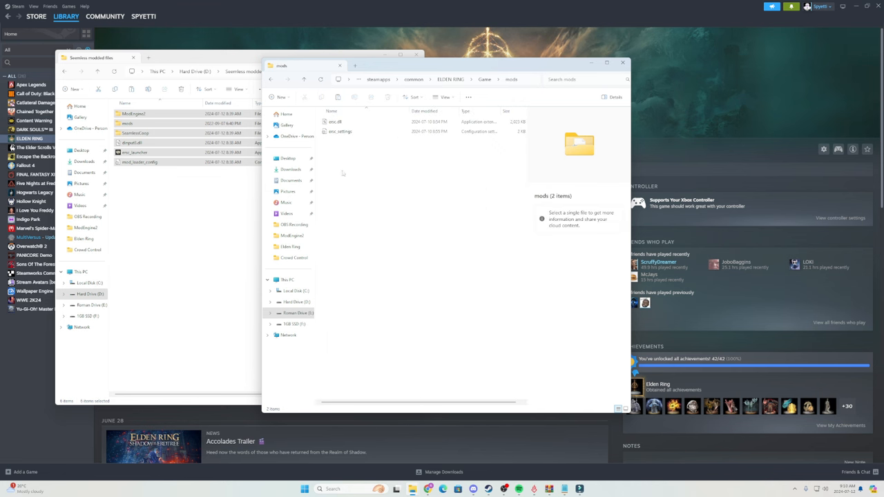
click(335, 121)
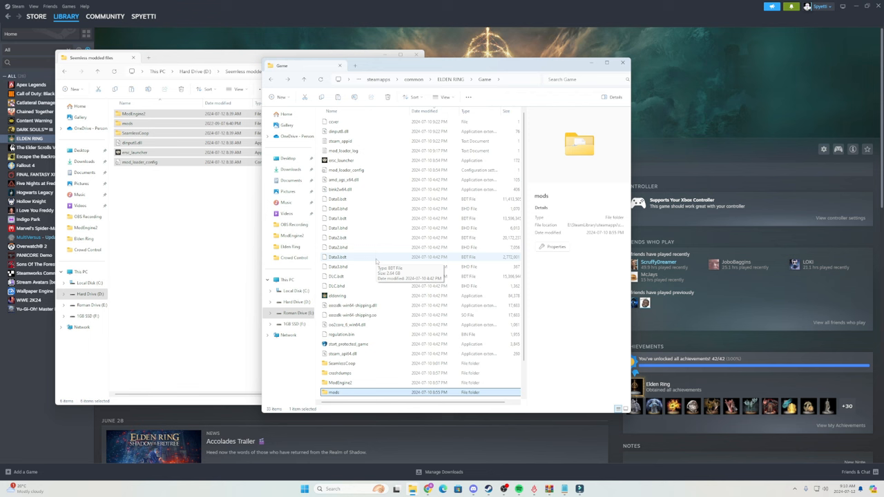
mouse_move(380, 259)
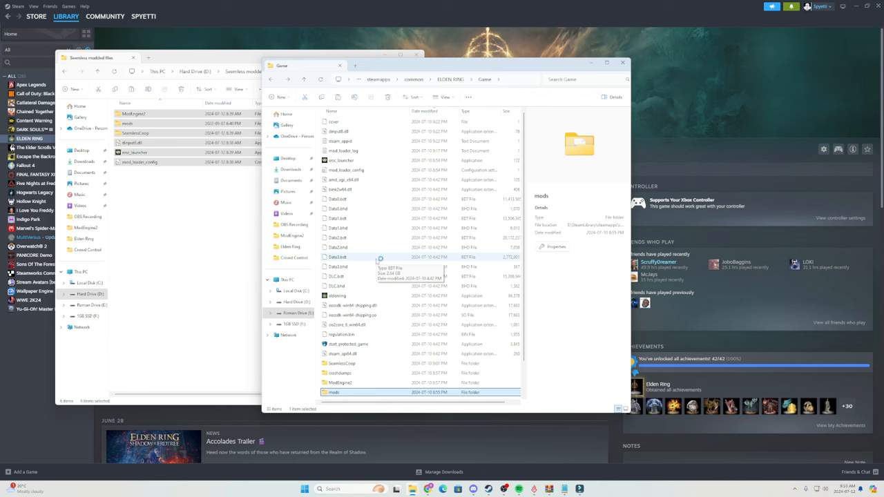
mouse_move(366, 365)
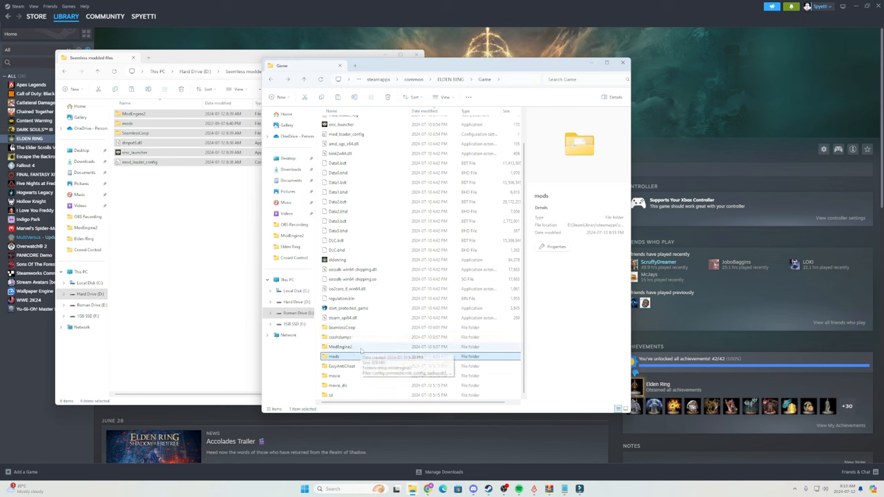
Step: Go into ModEngine2 and select the config_eldenring file
double_click(340, 347)
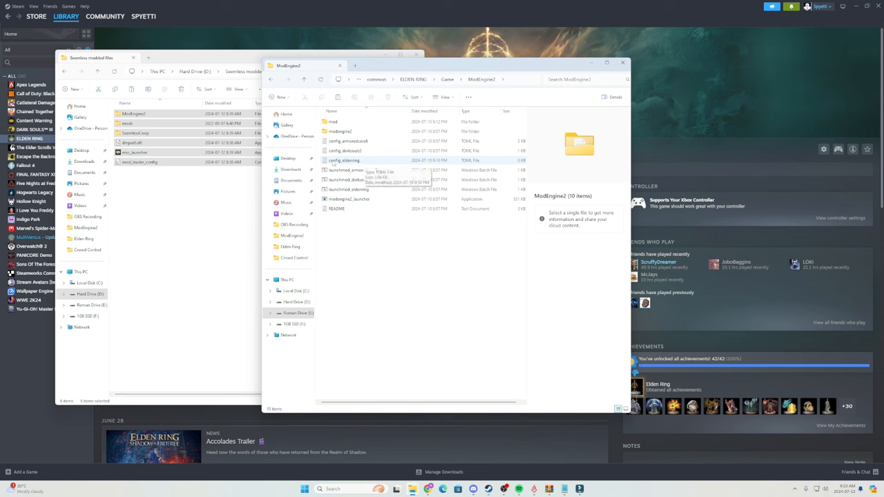
click(344, 160)
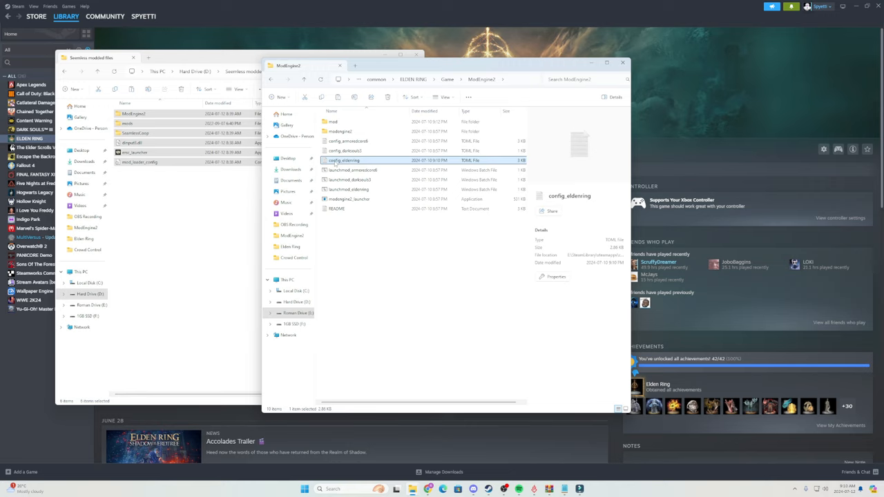
Step: View config_eldenring.toml in Notepad and check external_dlls points at SeamlessCoop\ersc.dll
double_click(343, 159)
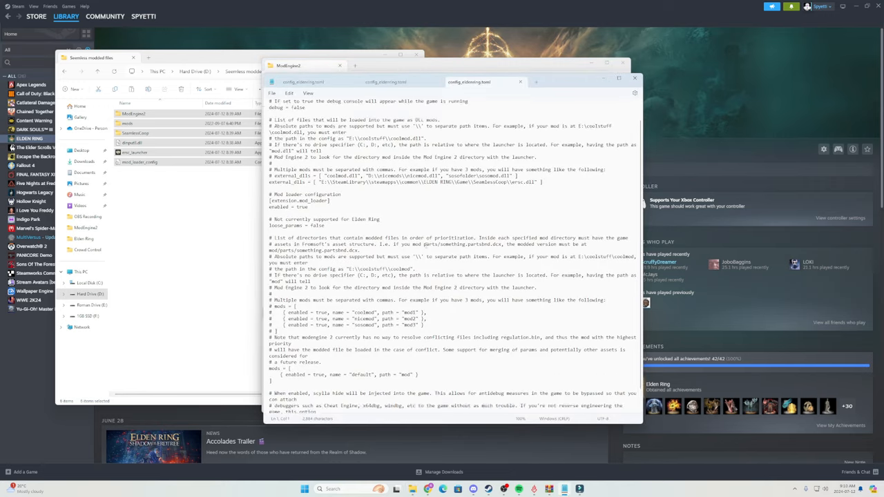
scroll(down, 3)
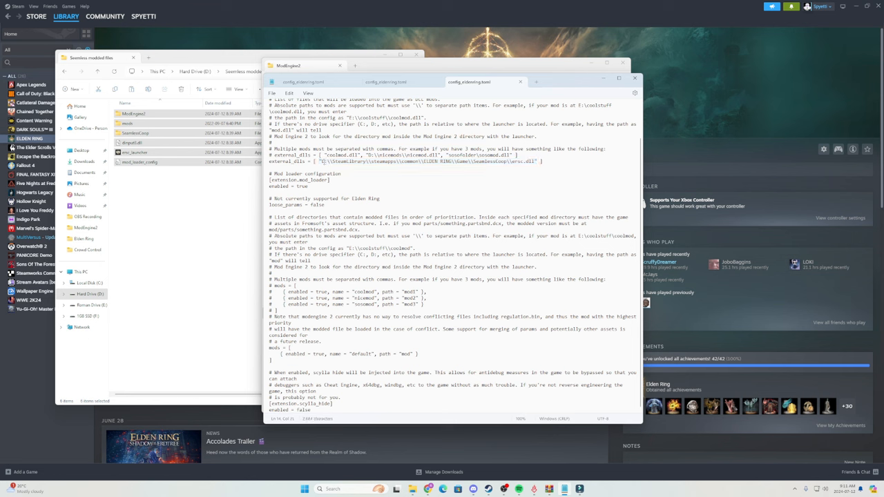
click(90, 282)
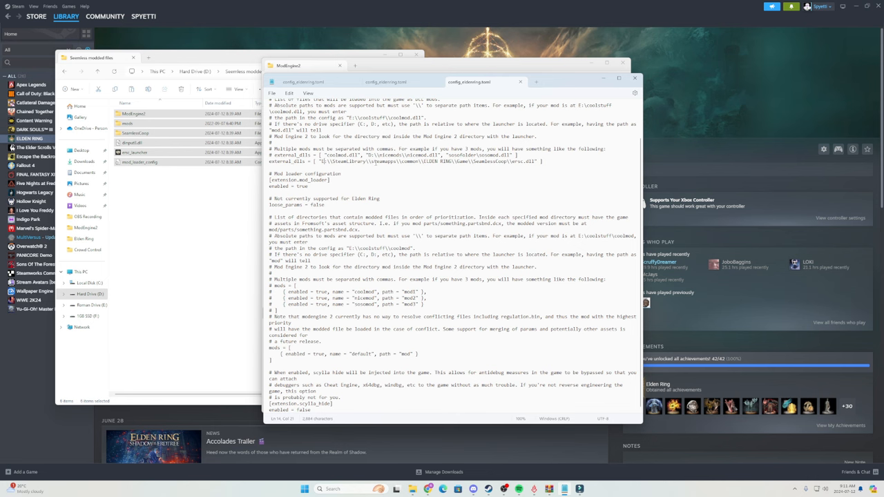
mouse_move(582, 83)
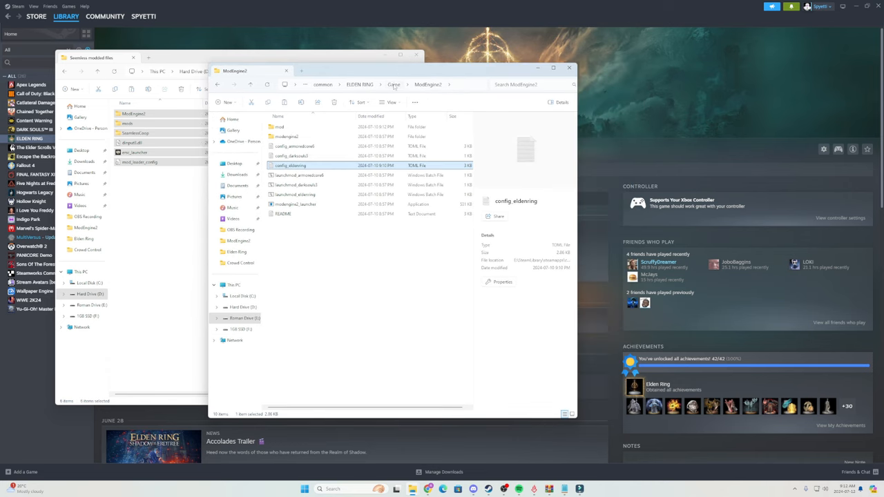
Step: Close the config_eldenring Notepad window and return to the ModEngine2 folder
click(394, 84)
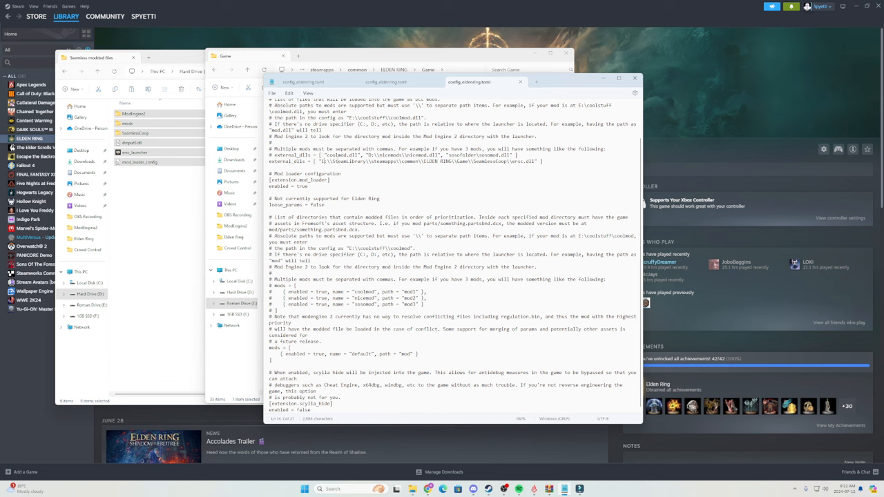
click(272, 92)
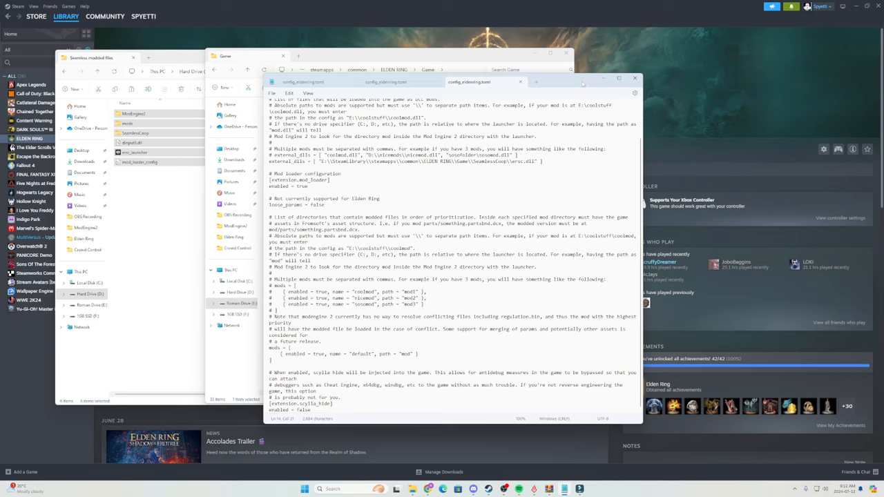
click(634, 77)
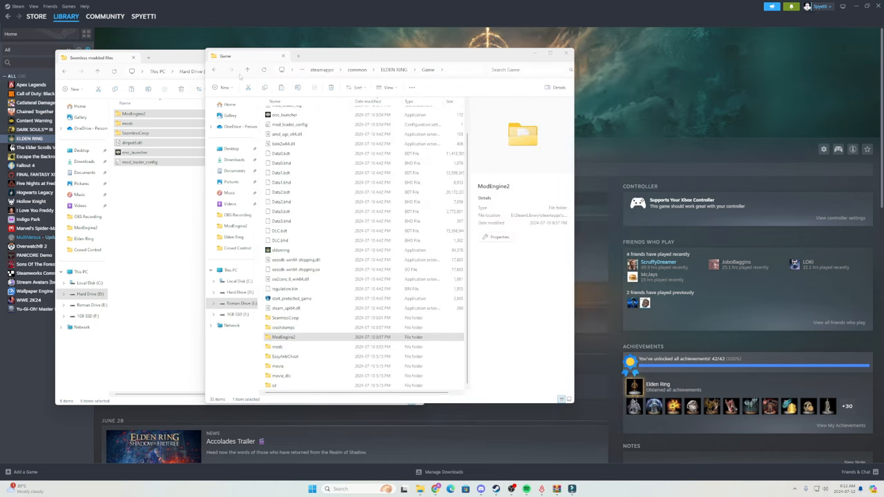
click(214, 69)
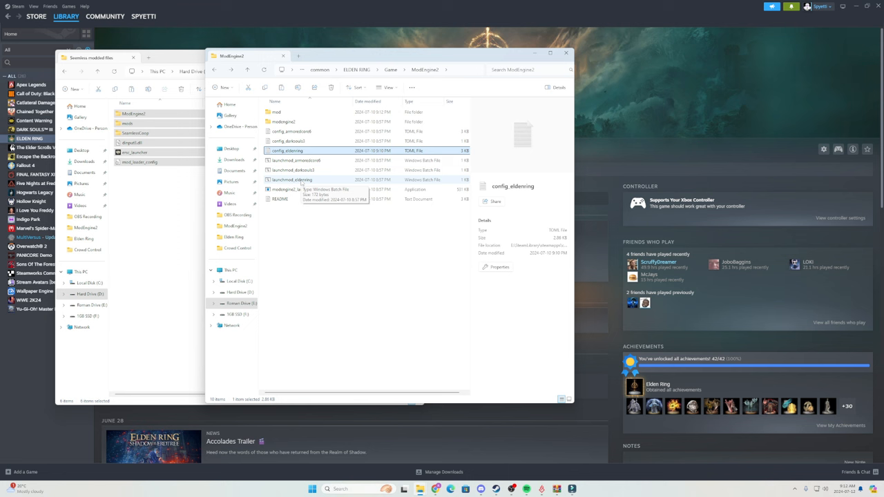
mouse_move(346, 280)
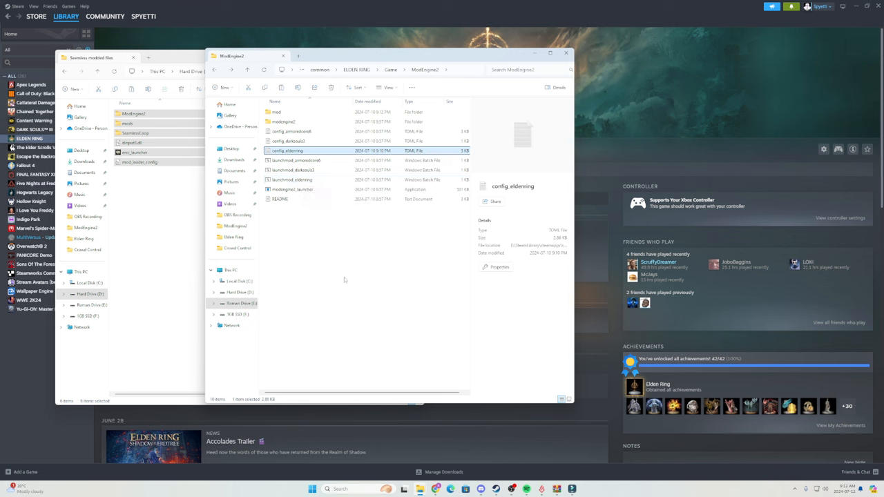